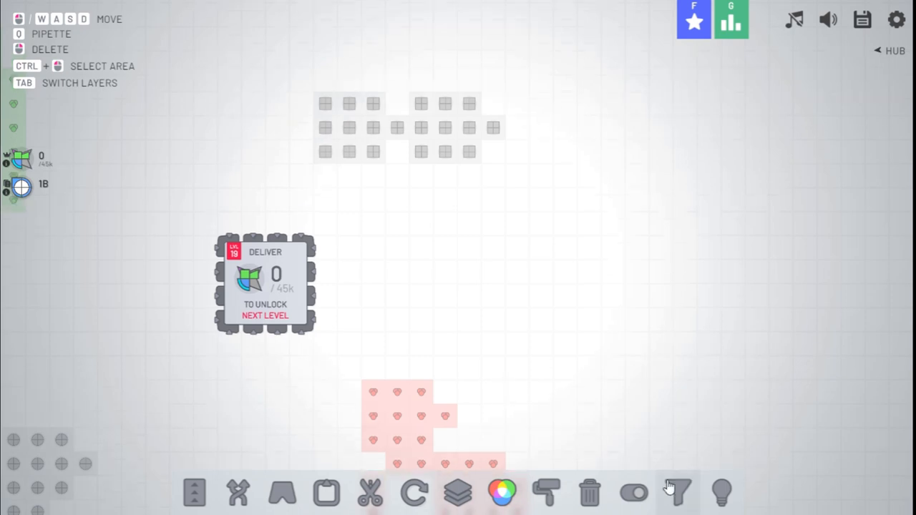
Place a single filter building on open ground to the right of the hub
{"action": "left_click", "coordinate": [671, 487]}
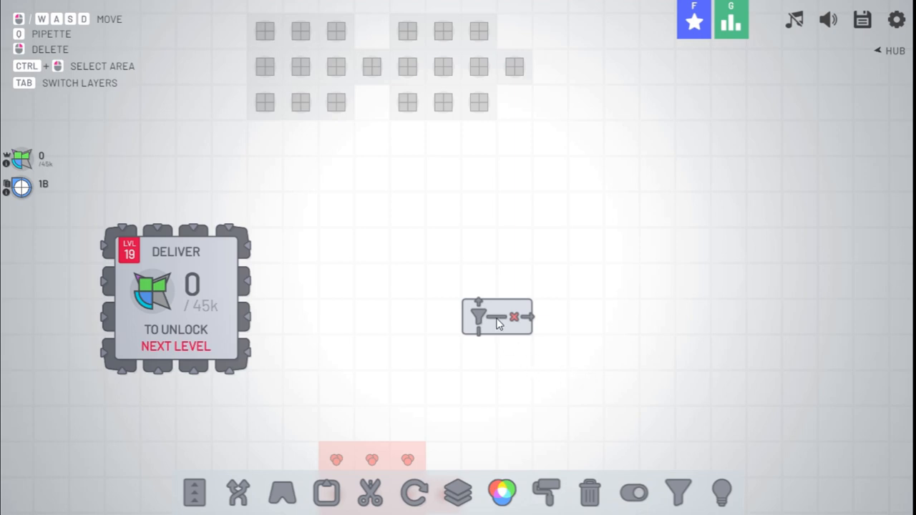
{"action": "mouse_move", "coordinate": [501, 292]}
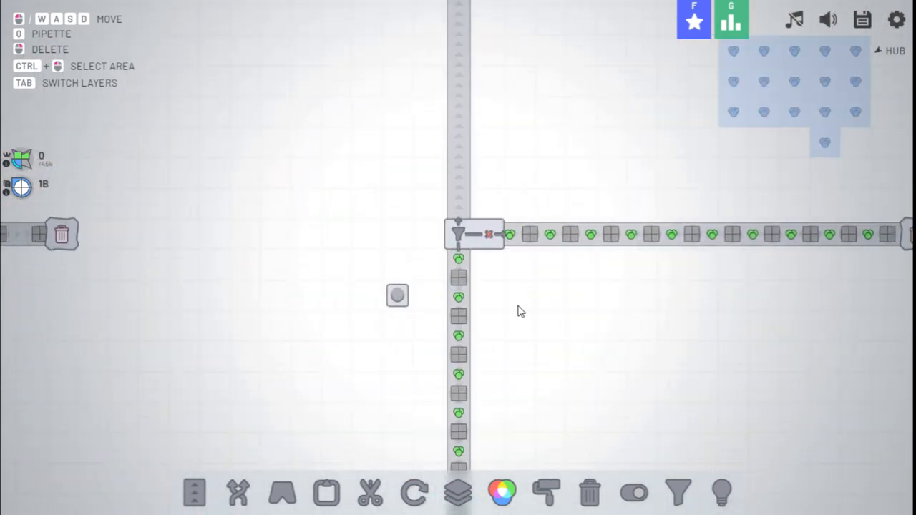
Zoom out to lay storages over the red and blue paint belts feeding the two mixers
{"action": "scroll", "scroll_direction": "down", "scroll_amount": 3}
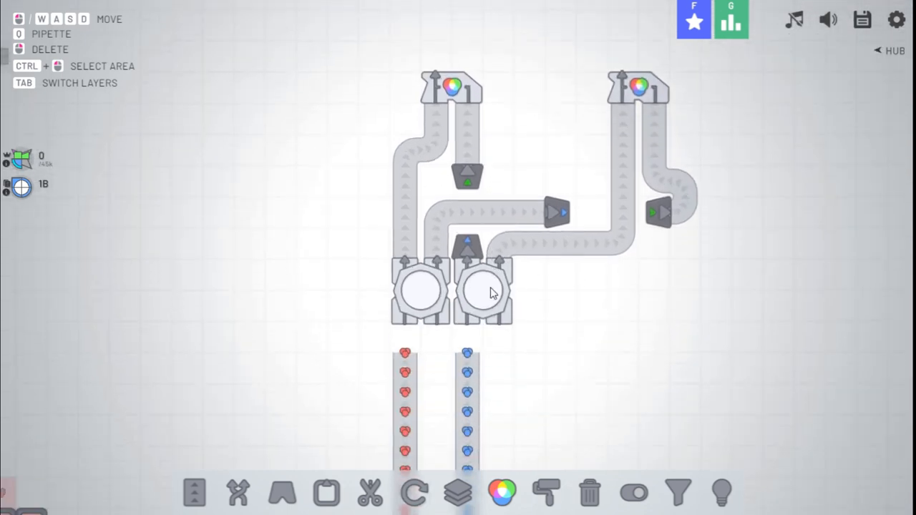
Route blue paint into its storage and up to the mixers, trashing leftover paint
{"action": "left_click", "coordinate": [194, 493]}
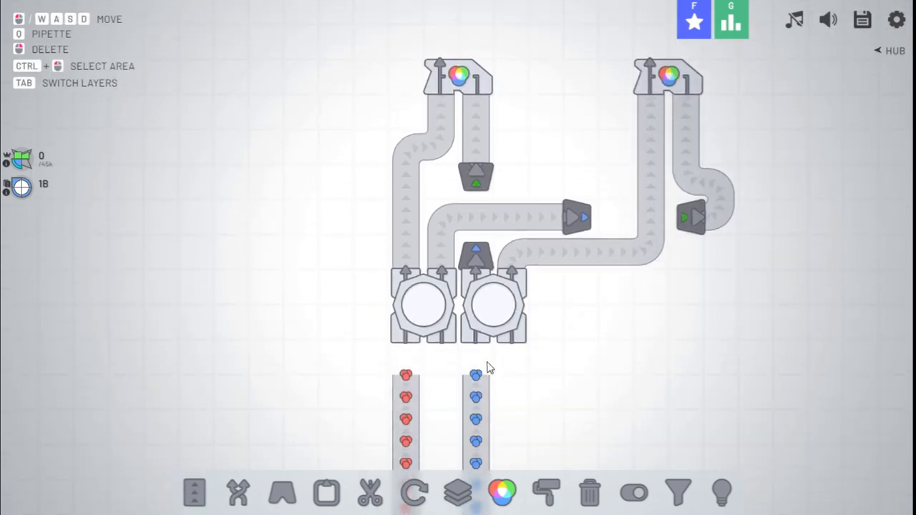
{"action": "left_click", "coordinate": [192, 493]}
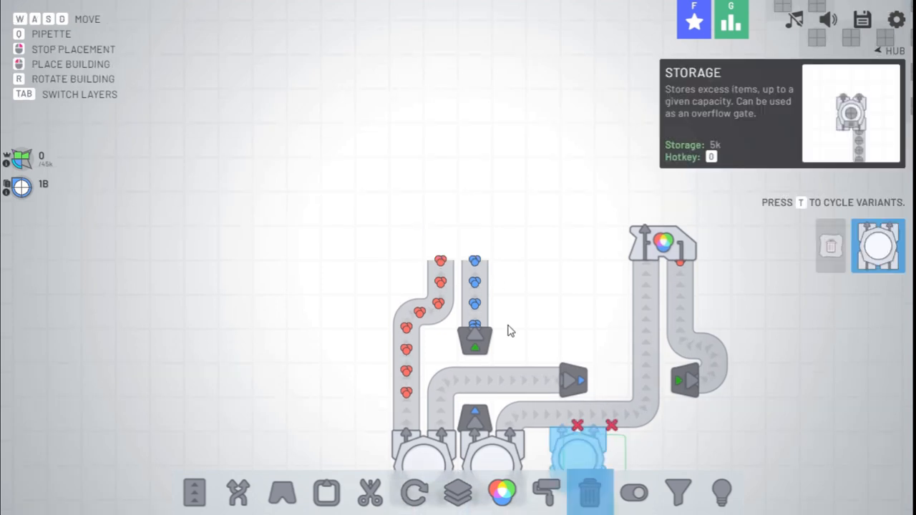
{"action": "left_click", "coordinate": [586, 495]}
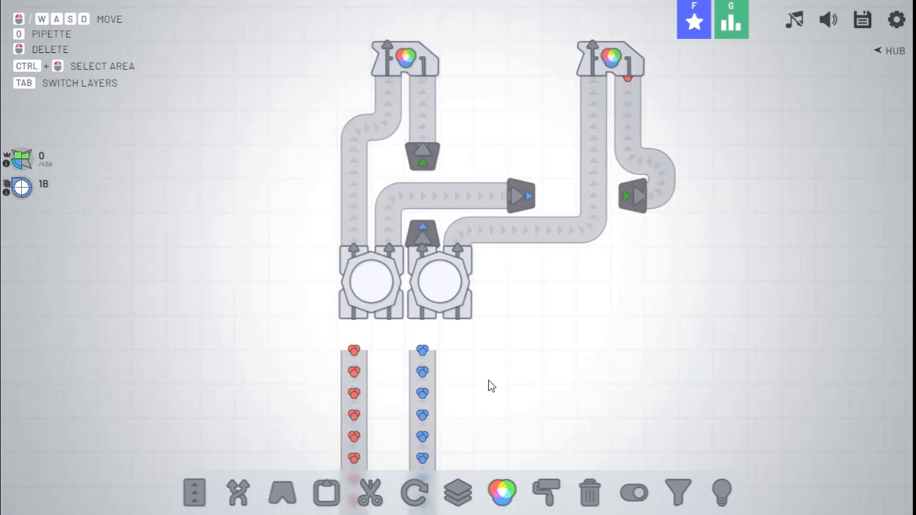
{"action": "left_click", "coordinate": [194, 498]}
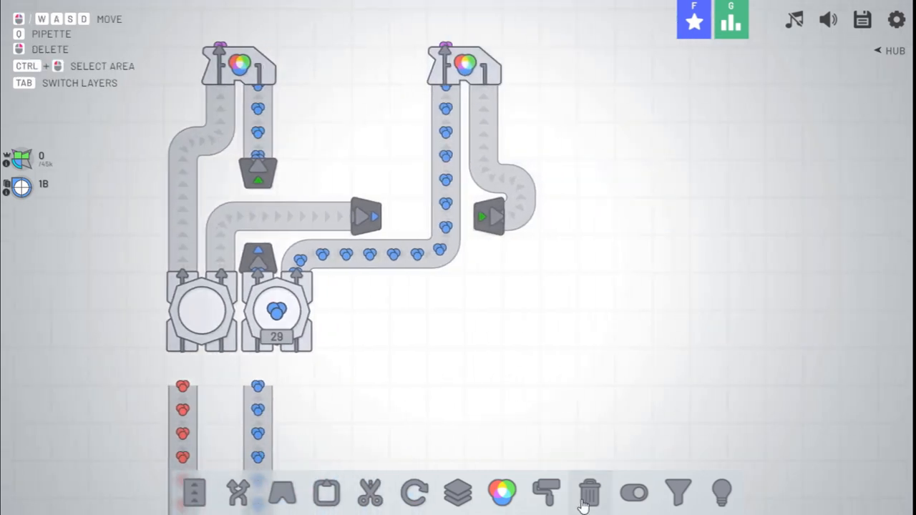
{"action": "left_click", "coordinate": [193, 493]}
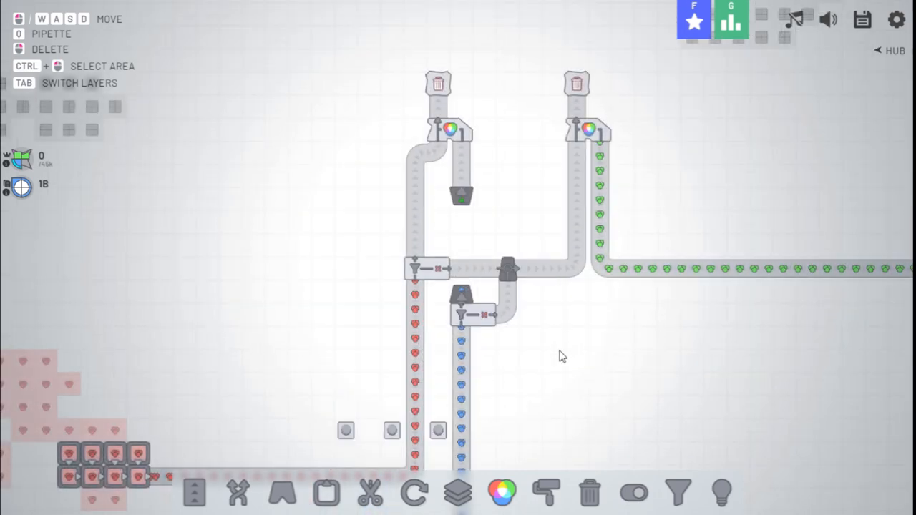
{"action": "mouse_move", "coordinate": [681, 335]}
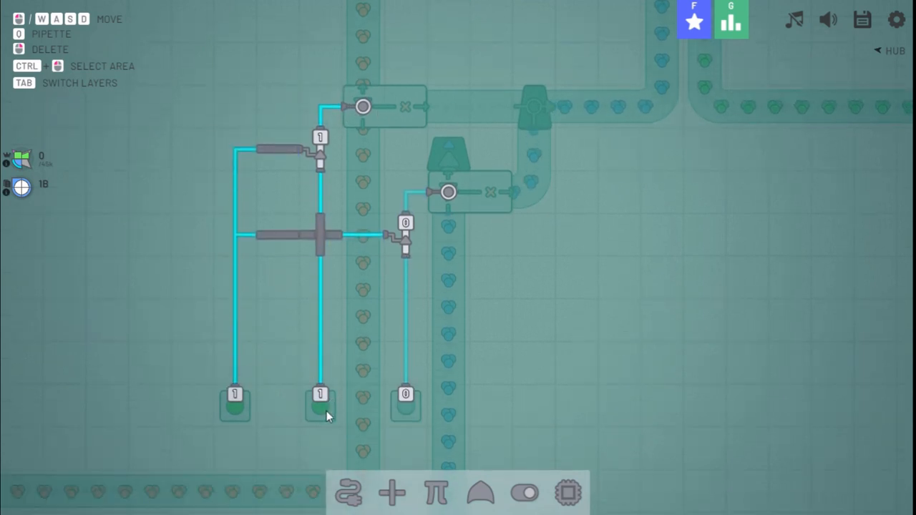
{"action": "mouse_move", "coordinate": [236, 413]}
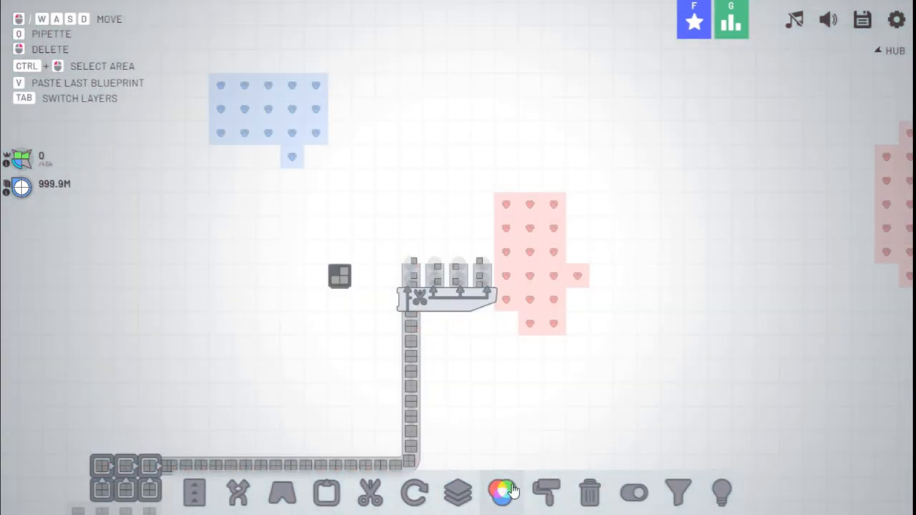
Place stackers in a staircase above the quad cutter outputs to recombine the quarters
{"action": "left_click", "coordinate": [499, 488]}
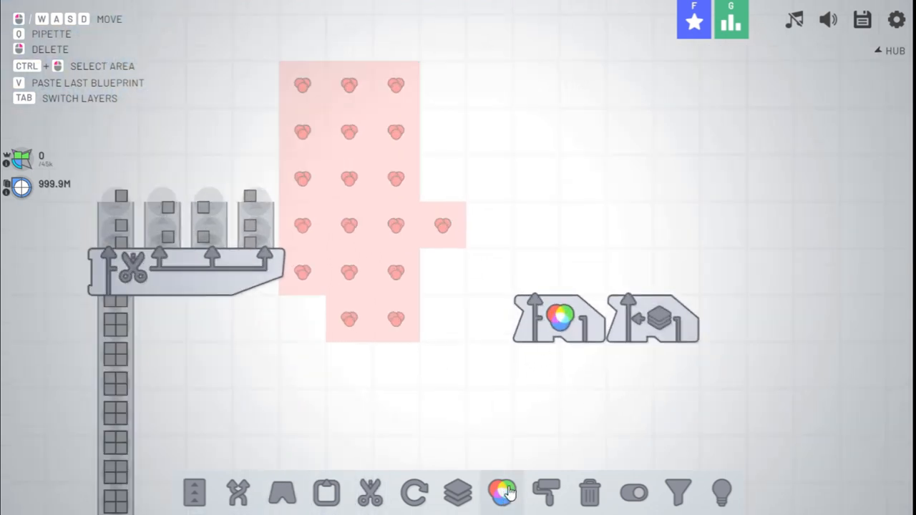
{"action": "left_click", "coordinate": [499, 489]}
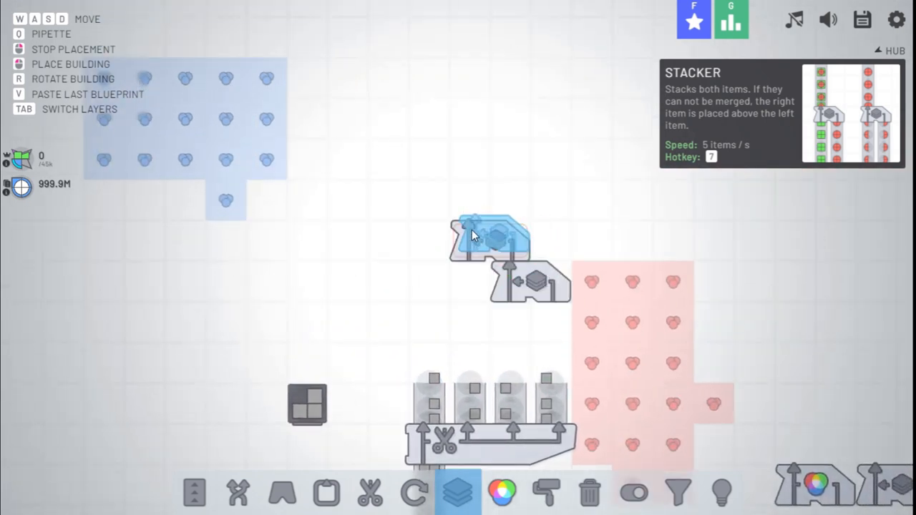
{"action": "left_click", "coordinate": [195, 494]}
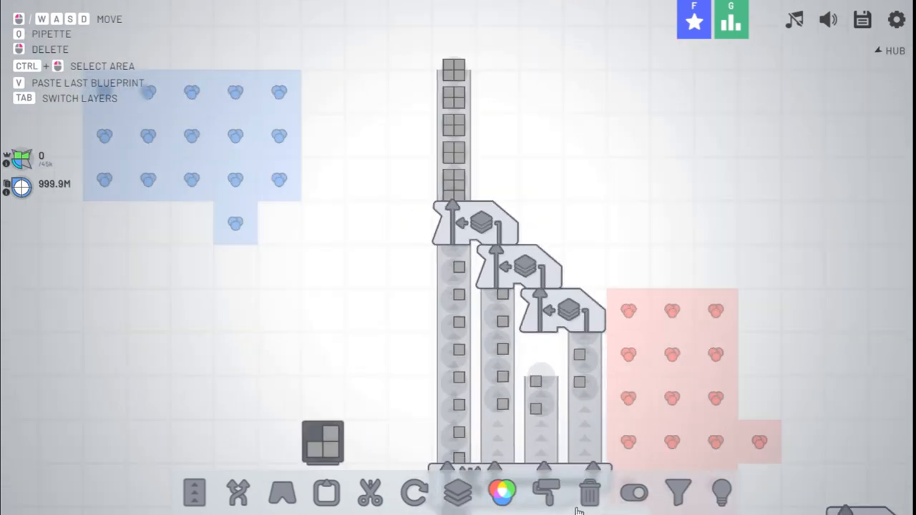
Add a filter on the right conveyor and extend the belt upward toward the trash
{"action": "left_click", "coordinate": [590, 491]}
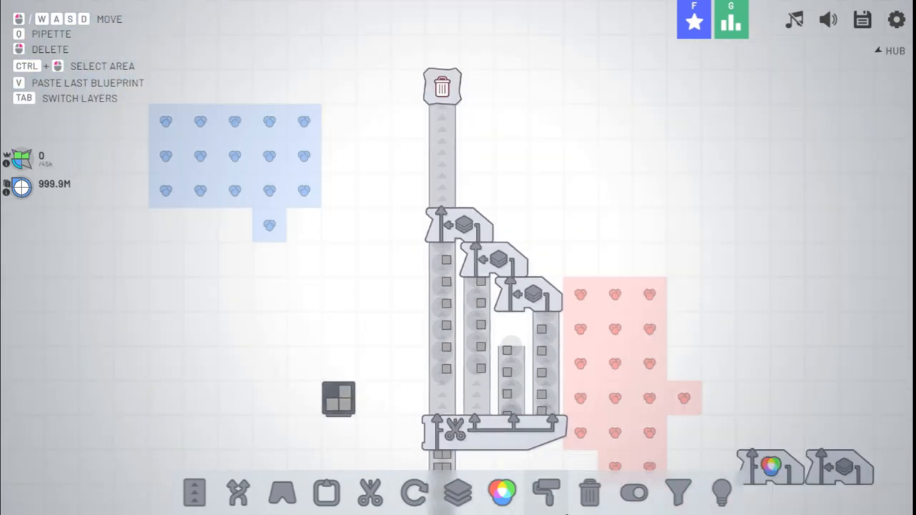
{"action": "left_click", "coordinate": [546, 489]}
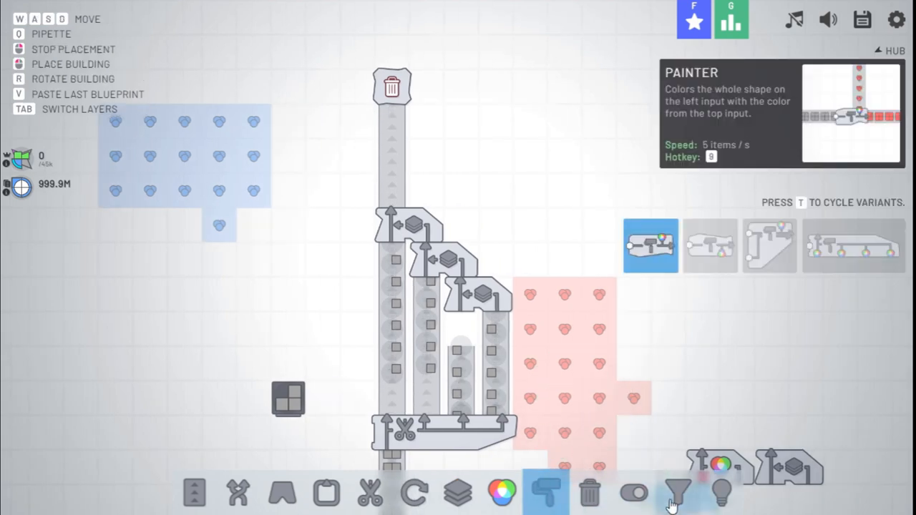
{"action": "left_click", "coordinate": [676, 490]}
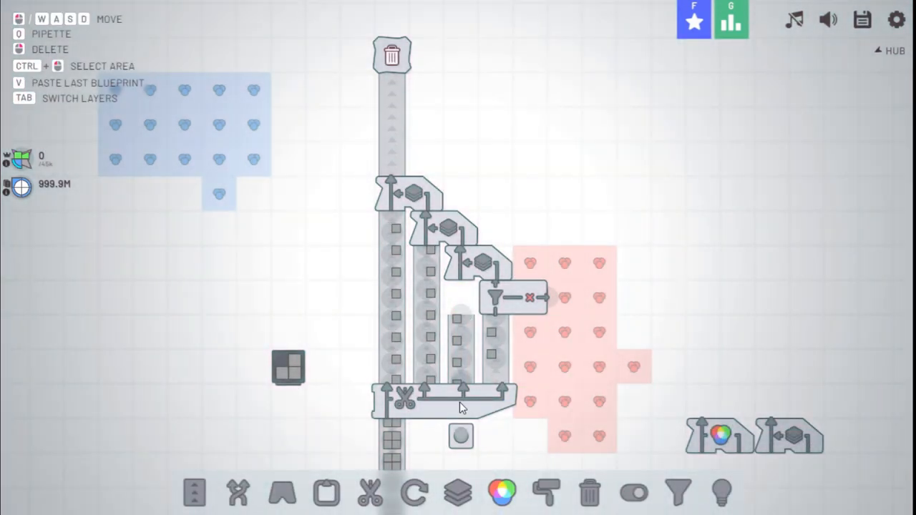
{"action": "left_click", "coordinate": [193, 490]}
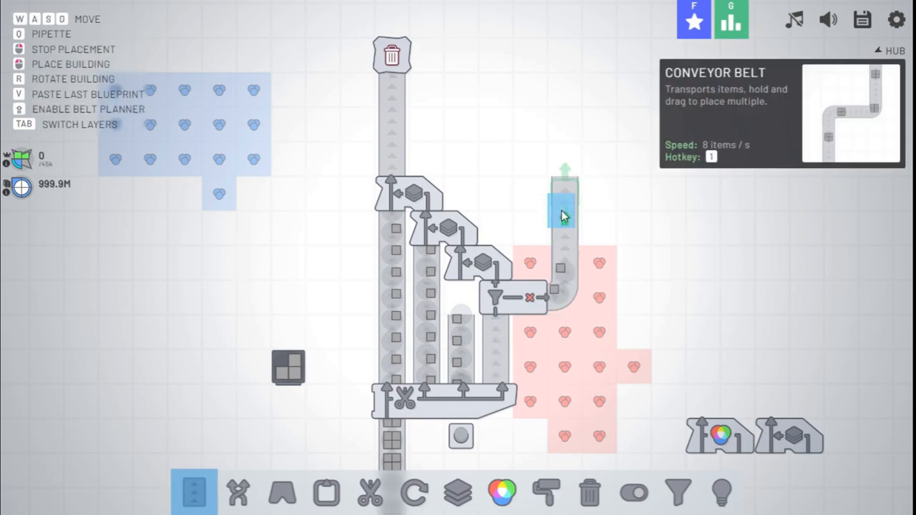
Delete the upper stackers and rebuild them higher up, just below the trash
{"action": "left_click", "coordinate": [371, 490]}
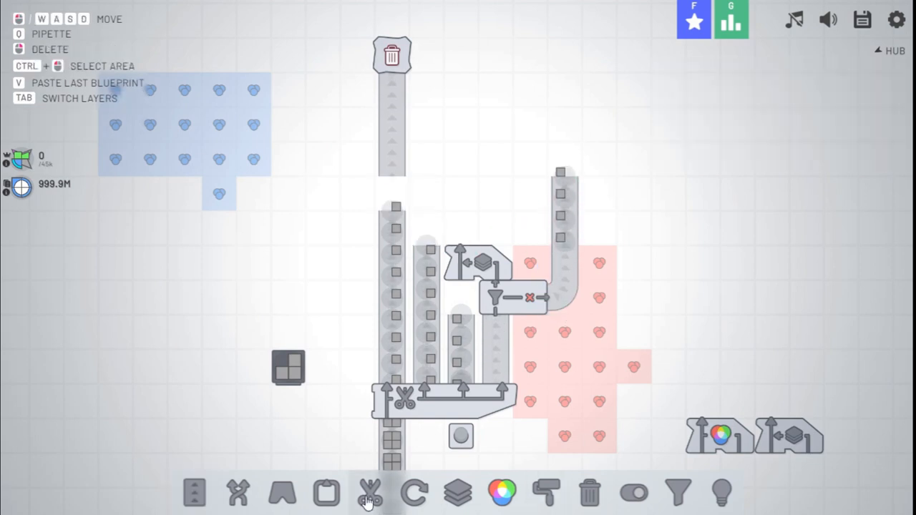
{"action": "left_click", "coordinate": [370, 495]}
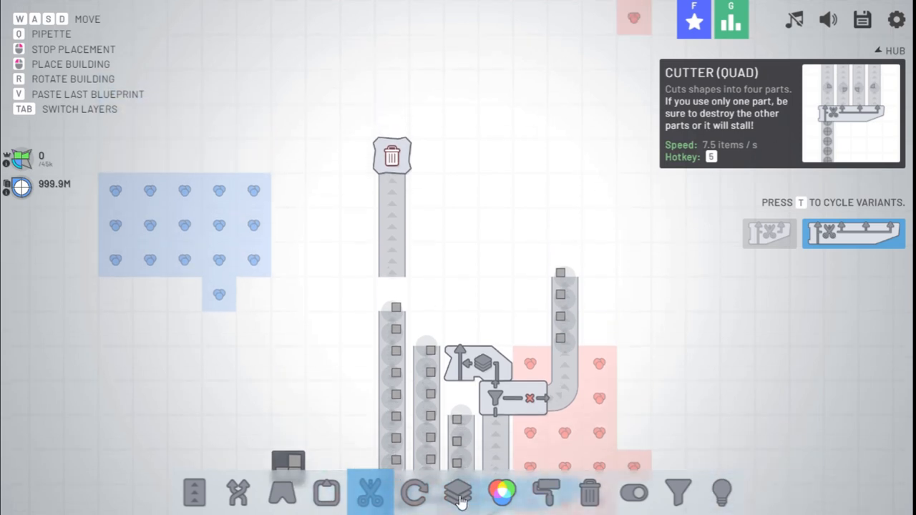
{"action": "left_click", "coordinate": [455, 497]}
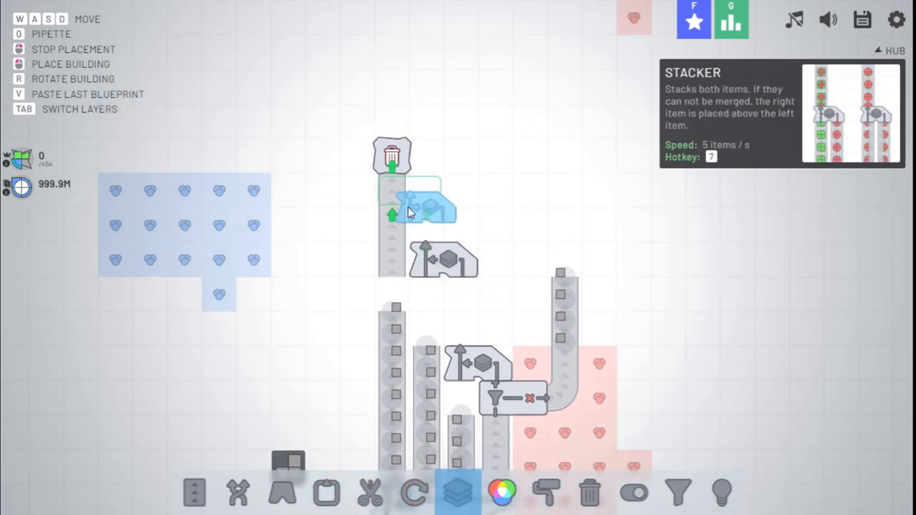
{"action": "left_click", "coordinate": [193, 492]}
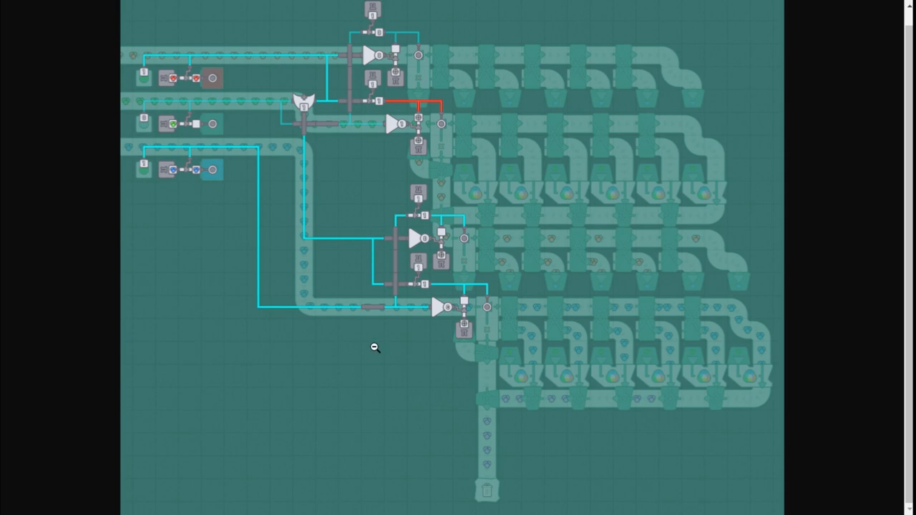
{"action": "mouse_move", "coordinate": [163, 88]}
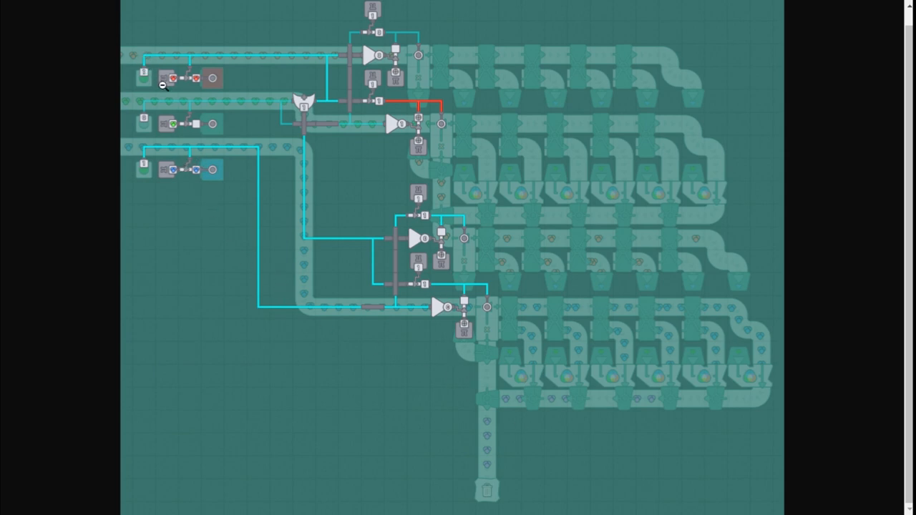
{"action": "mouse_move", "coordinate": [134, 40]}
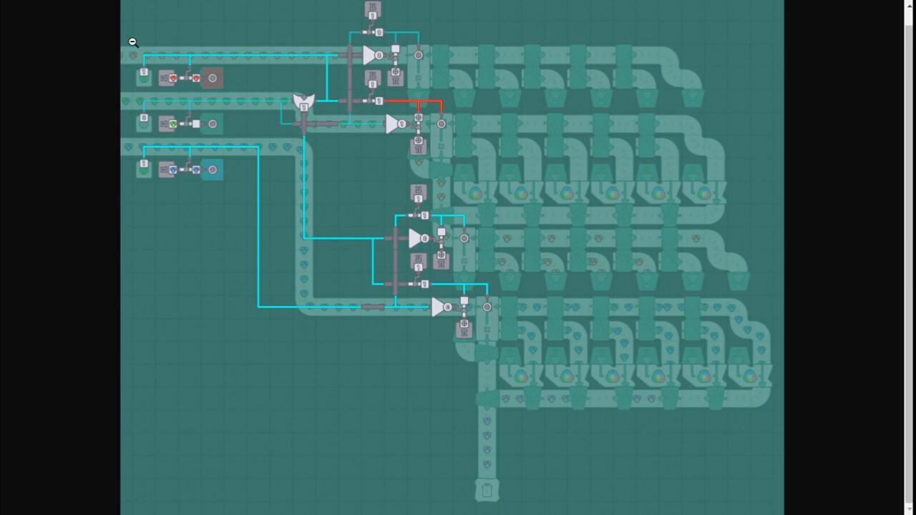
{"action": "mouse_move", "coordinate": [280, 96]}
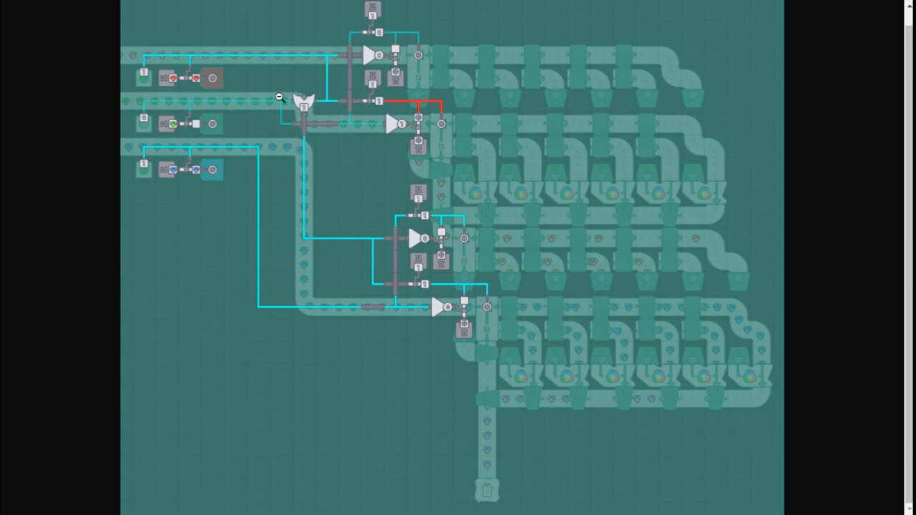
{"action": "mouse_move", "coordinate": [388, 38]}
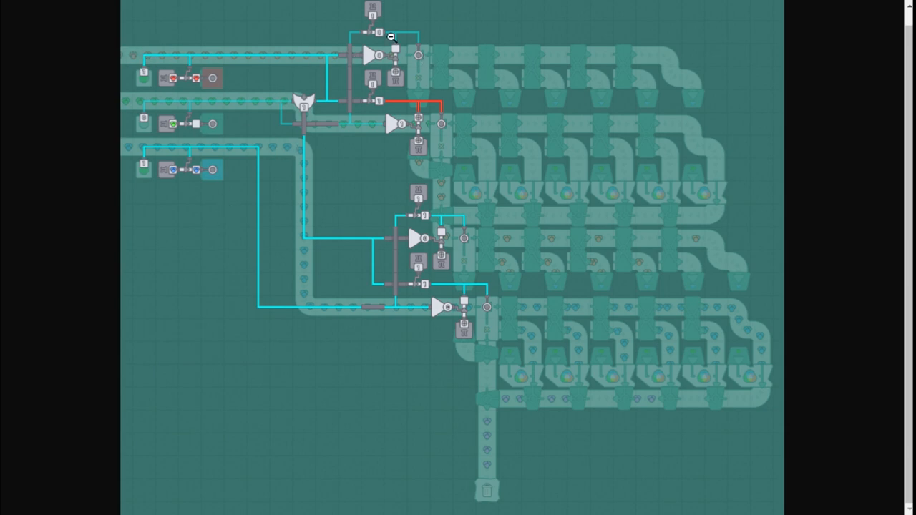
{"action": "mouse_move", "coordinate": [432, 145]}
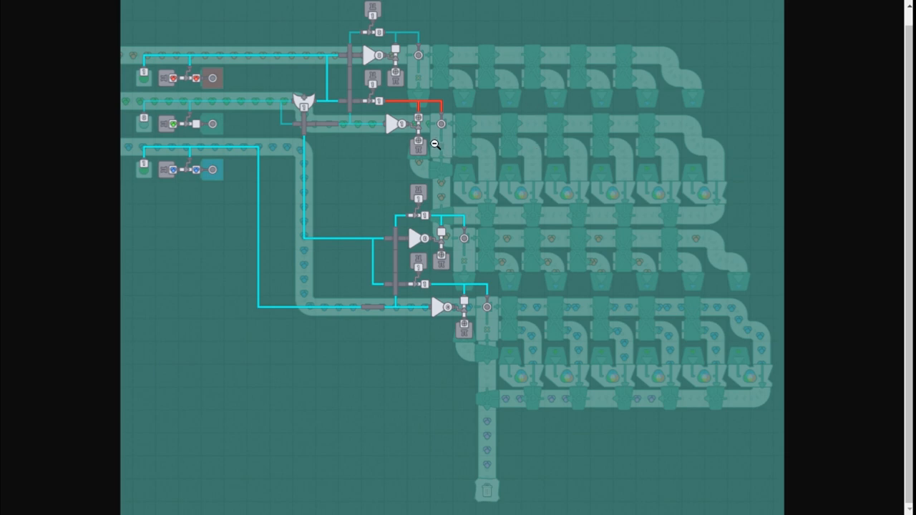
{"action": "mouse_move", "coordinate": [419, 59]}
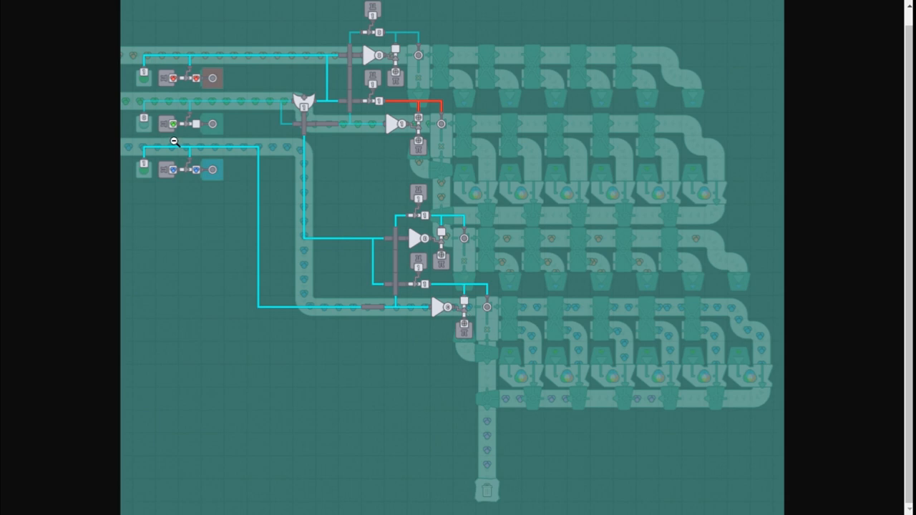
{"action": "mouse_move", "coordinate": [469, 276]}
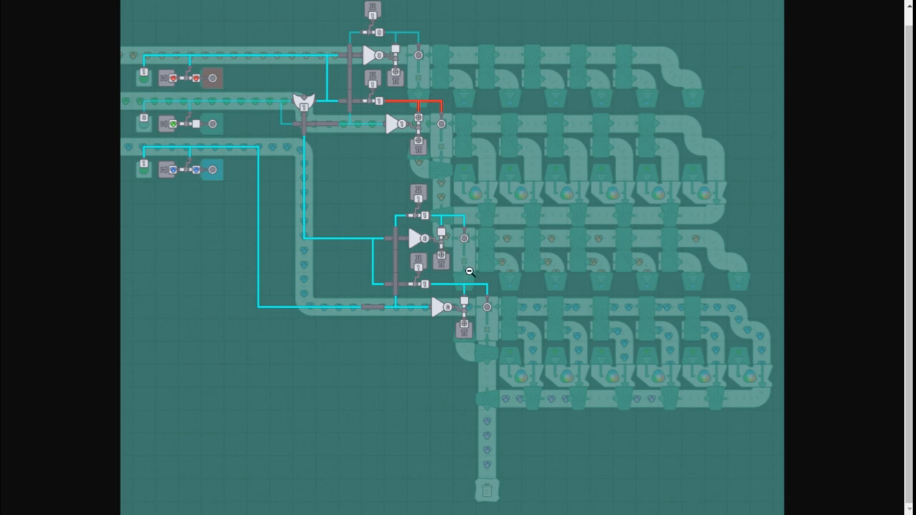
{"action": "mouse_move", "coordinate": [487, 461]}
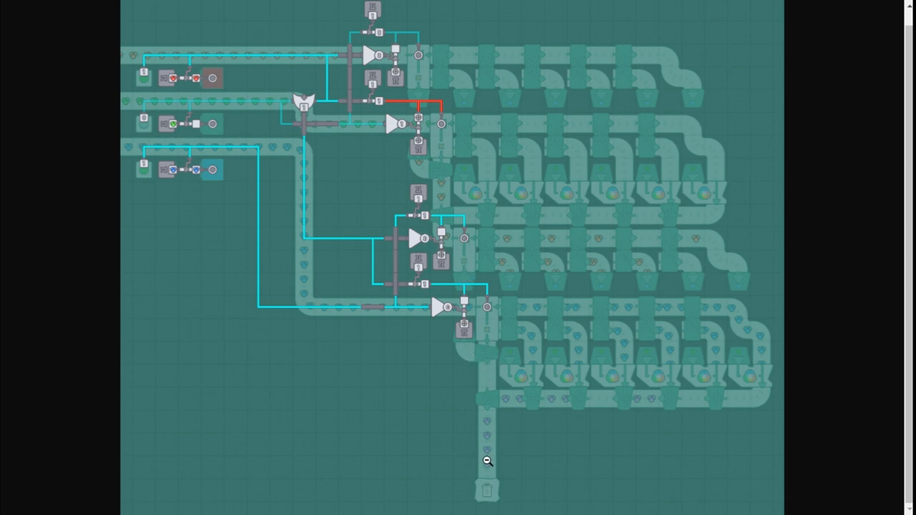
{"action": "mouse_move", "coordinate": [354, 208]}
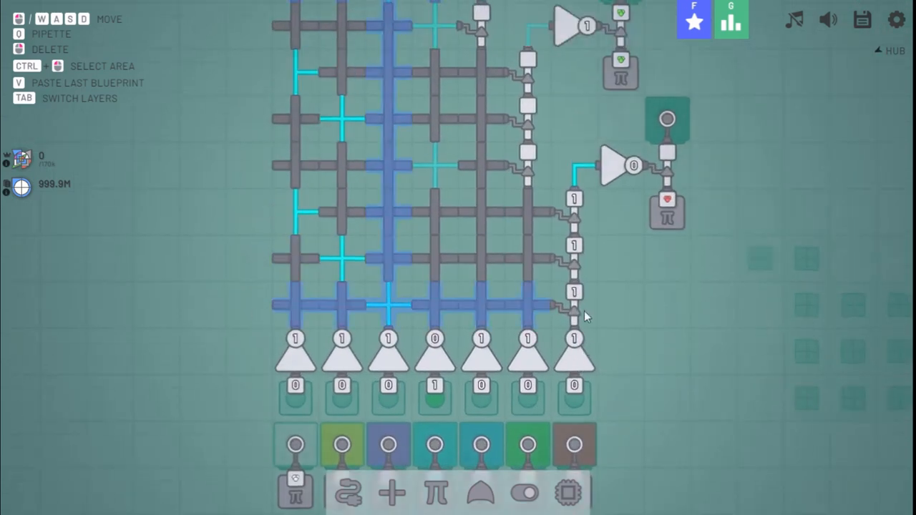
Place wire crossings and constant signals to build the seven-colour decoder matrix
{"action": "left_click", "coordinate": [524, 493]}
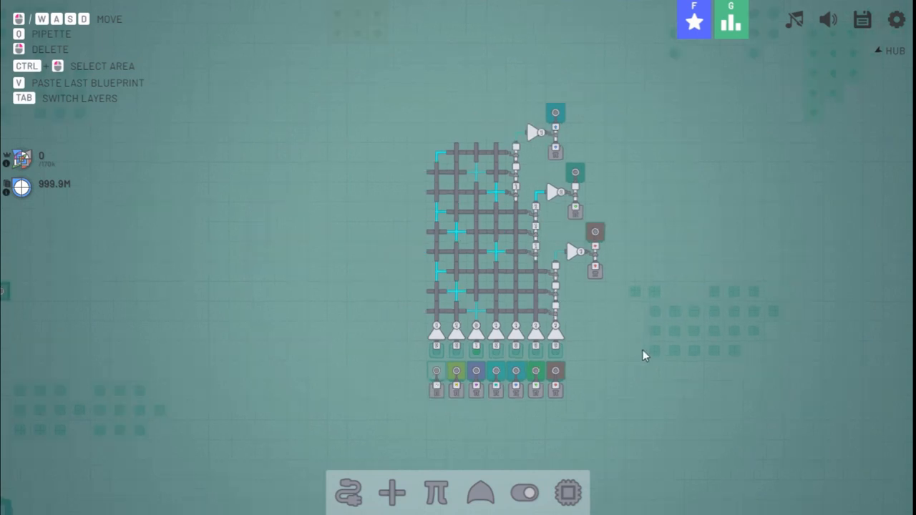
{"action": "mouse_move", "coordinate": [647, 345]}
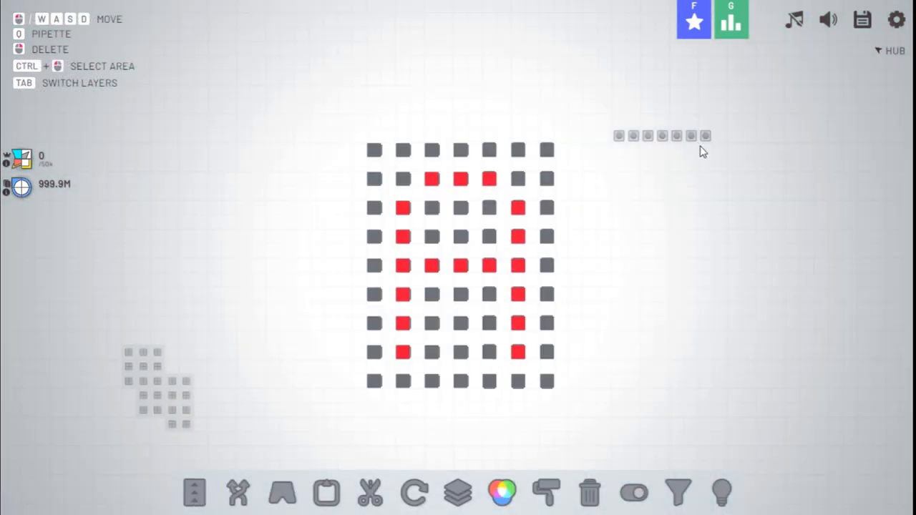
{"action": "mouse_move", "coordinate": [769, 151]}
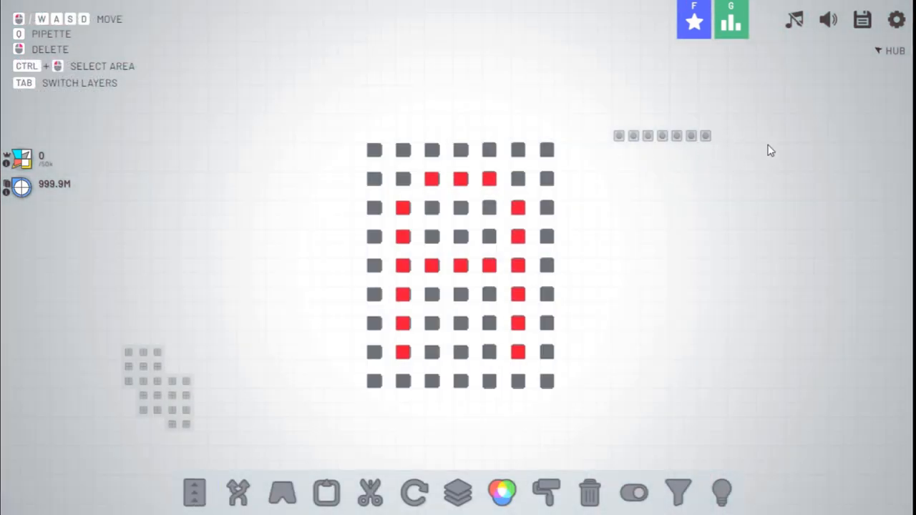